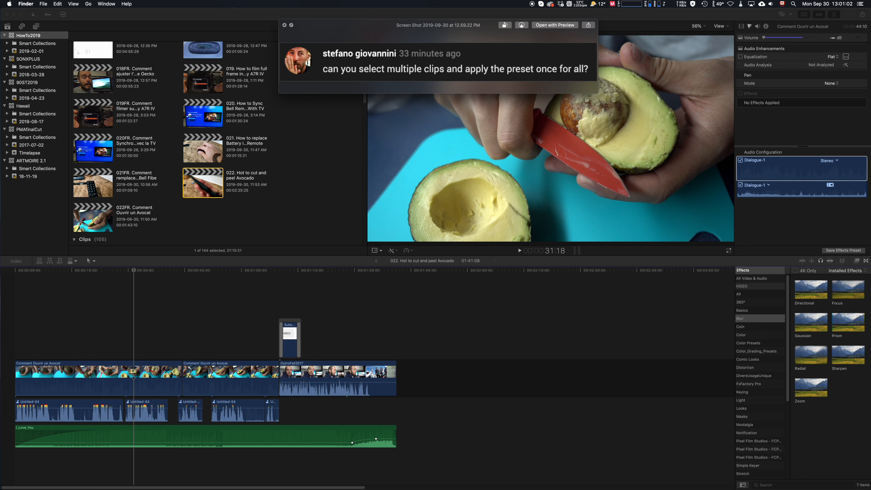
- Dismiss the Screen Shot preview of the viewer's question covering the timeline
click(284, 26)
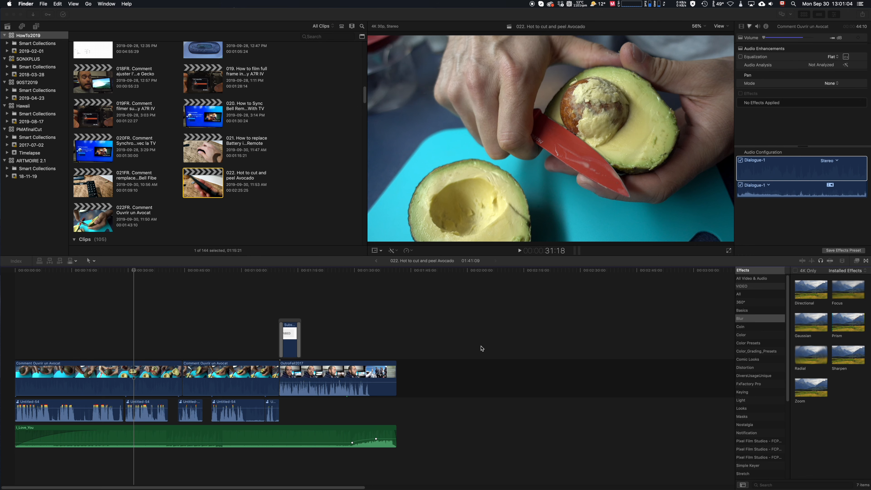
mouse_move(198, 349)
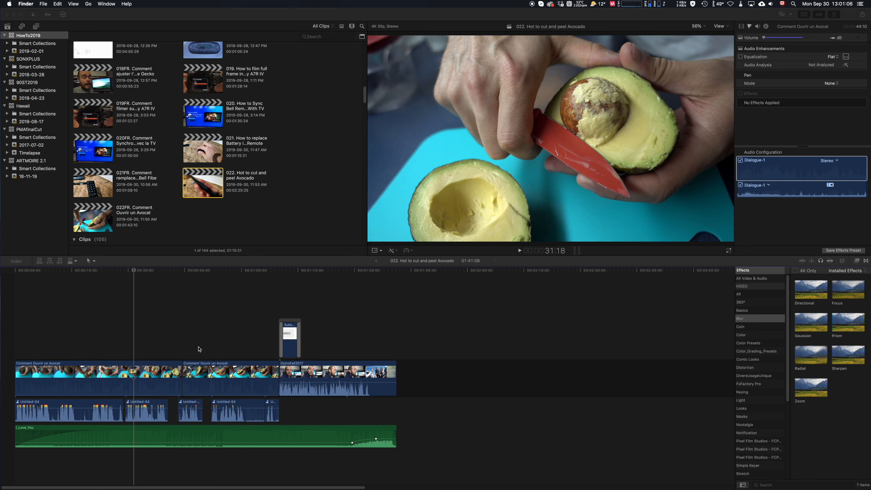
mouse_move(773, 322)
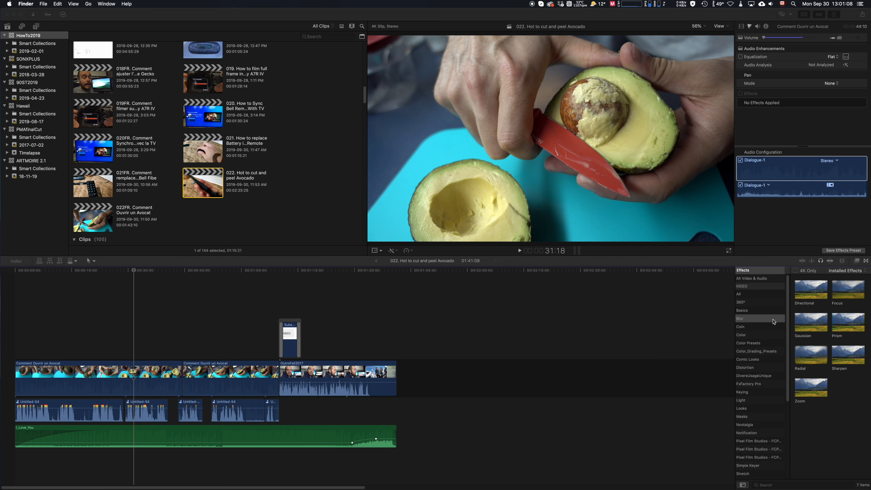
mouse_move(822, 319)
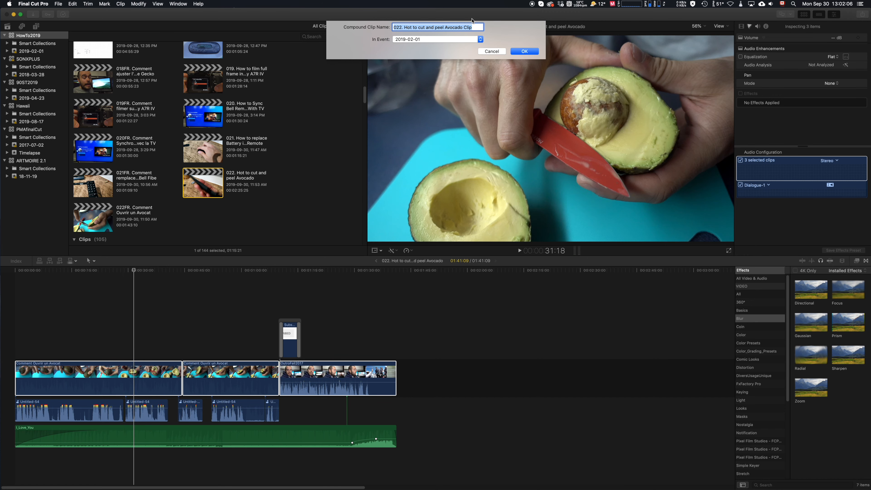
- Cancel the compound-clip naming prompt for the three selected storyline clips
click(524, 51)
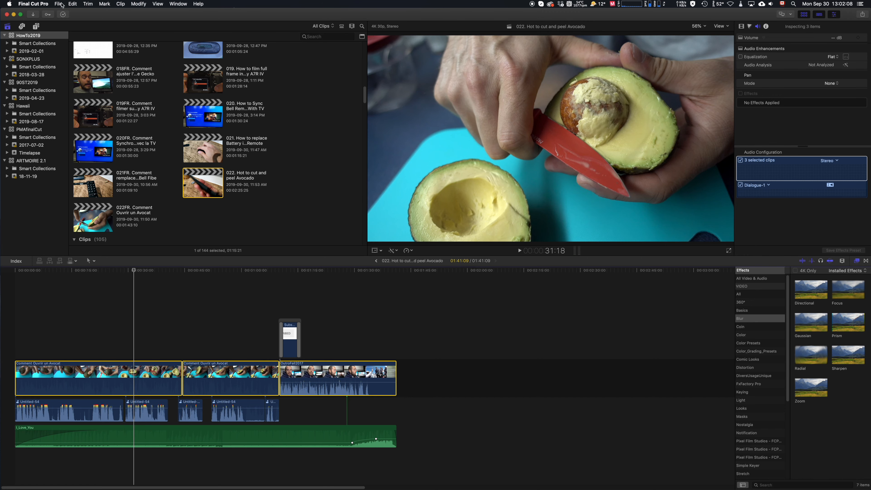
- Create a compound clip named '1' from the three selected clips via File > New
click(58, 3)
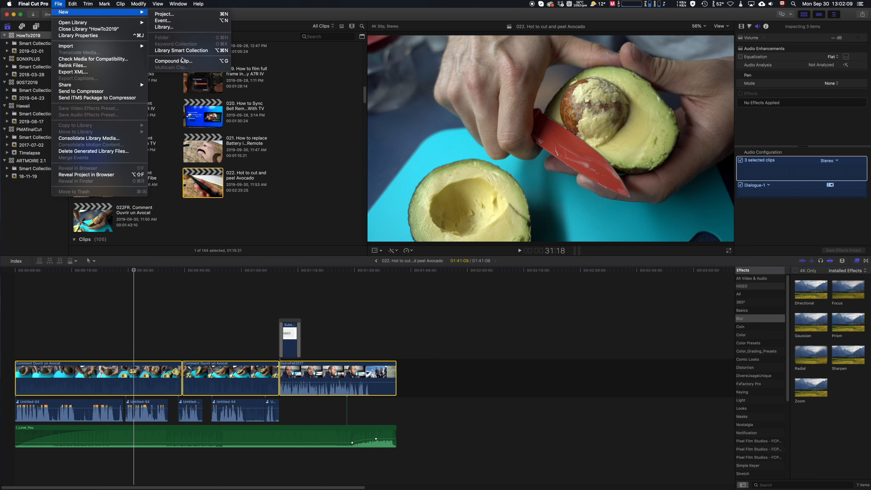
click(173, 60)
text(1)
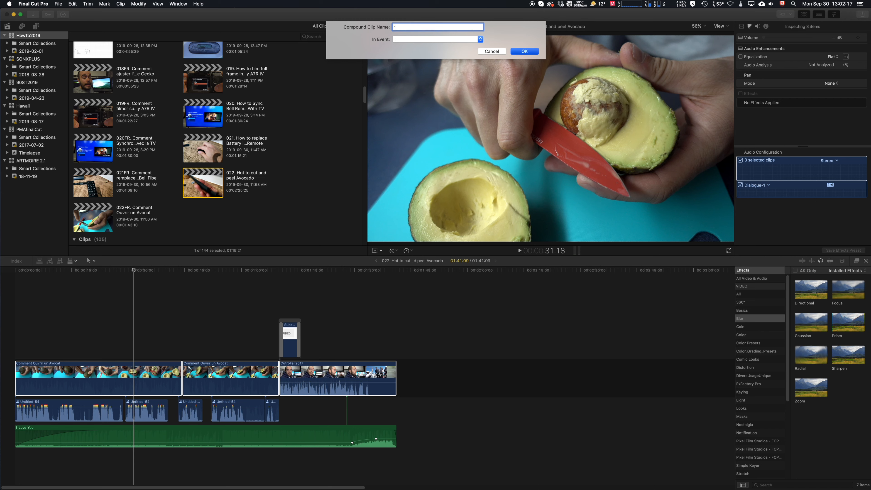
click(524, 52)
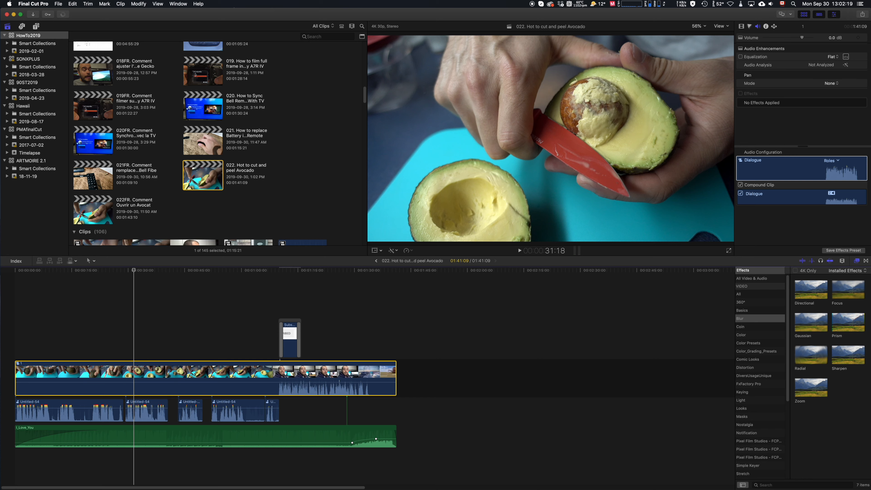